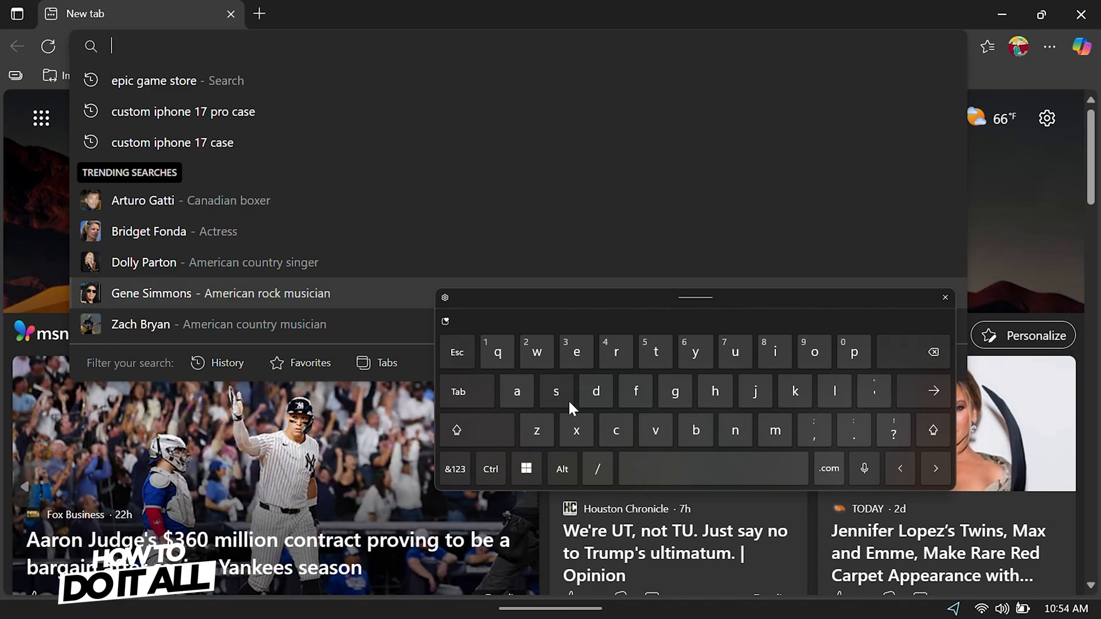
- Search for 'steam' in Edge and get the Steam installer from the official result
text(steam)
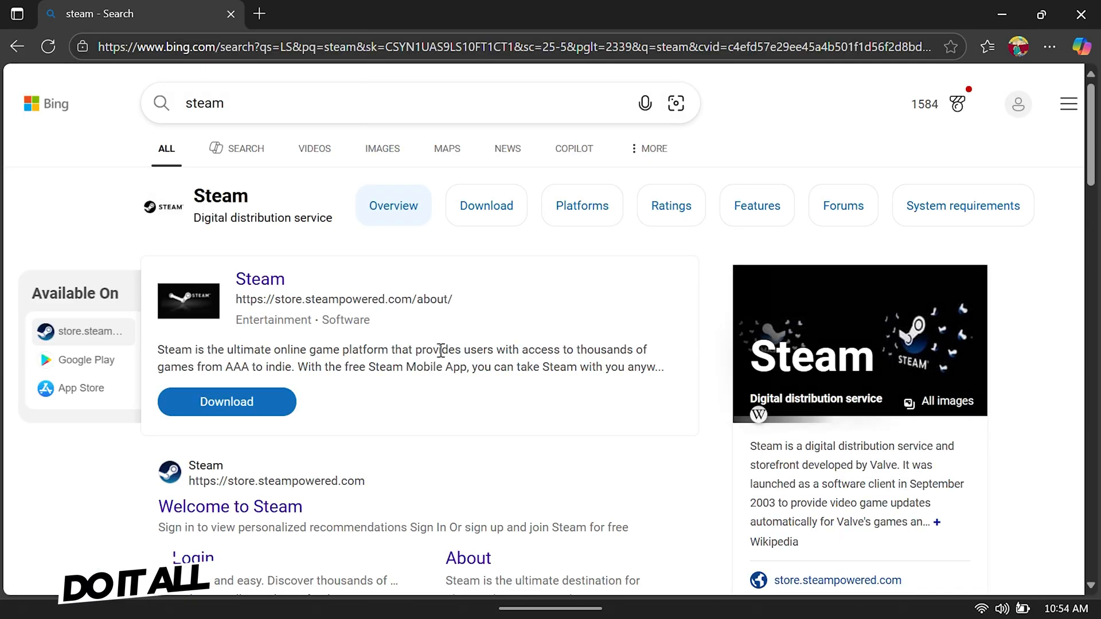
click(259, 278)
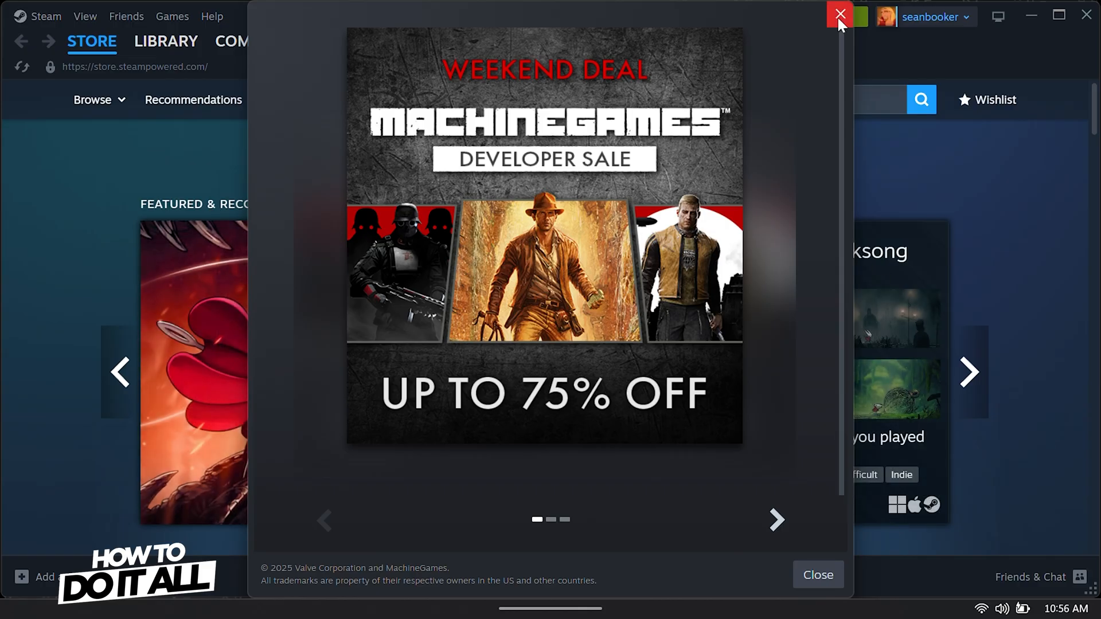
- Dismiss the Weekend Deal popup and minimize the Steam window
click(839, 14)
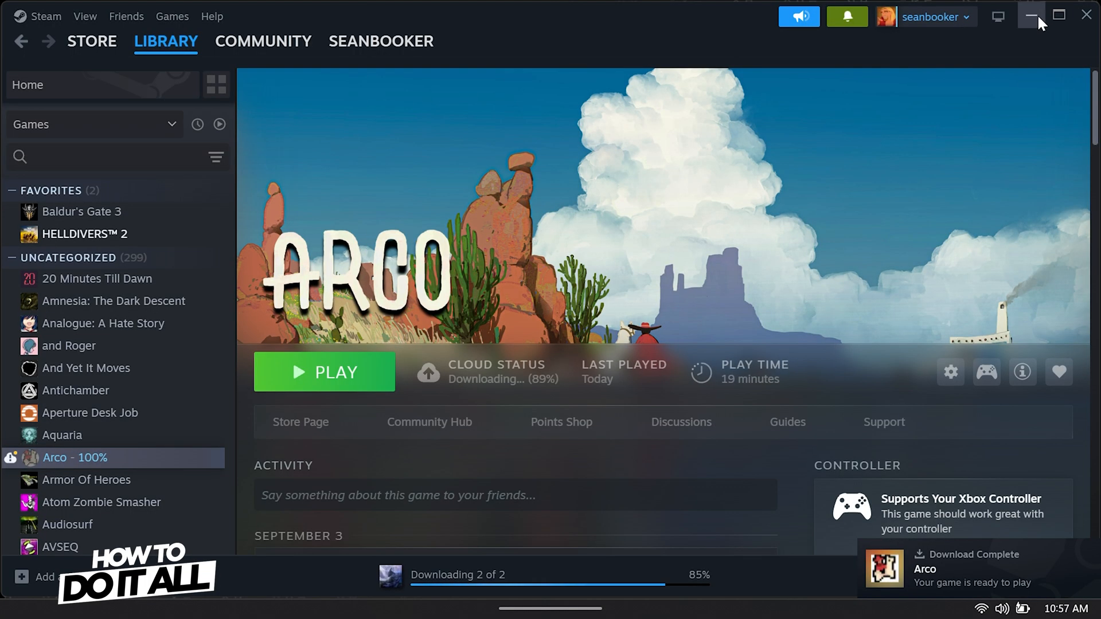
click(1034, 15)
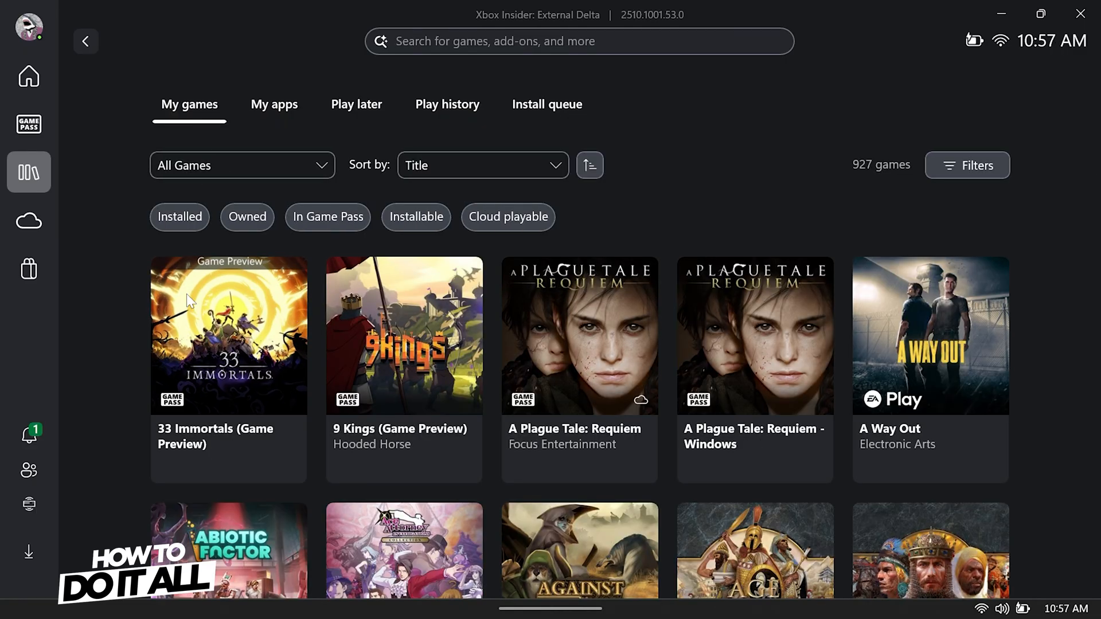
- Show the My games library with all 927 titles in the Xbox app
click(179, 217)
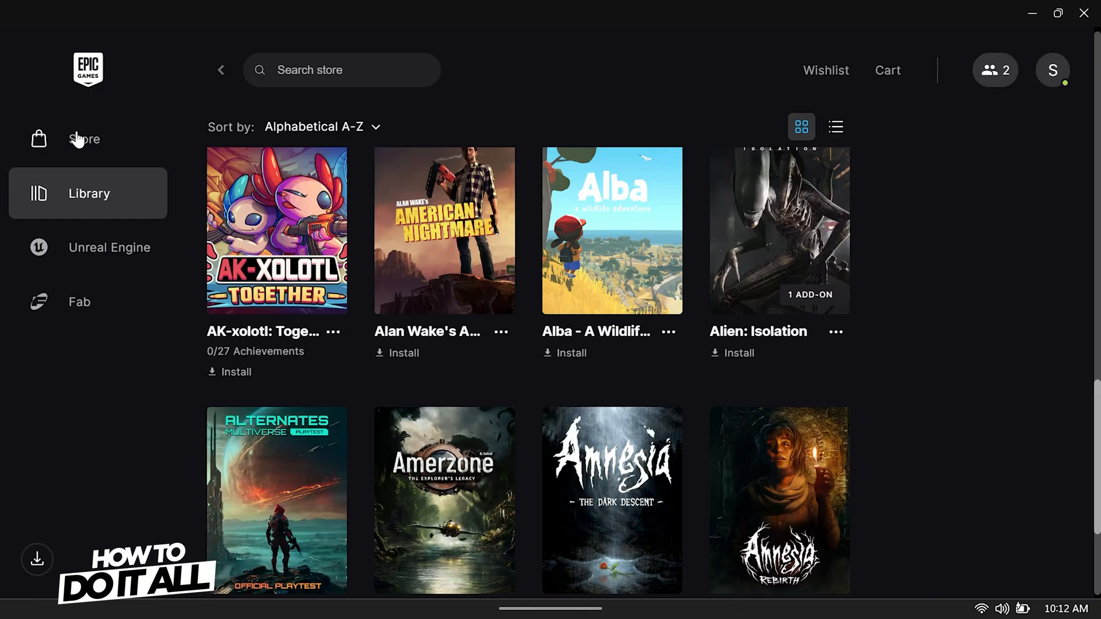
- Switch to the Store's Discover page and browse down to the Discover Something New row
click(84, 139)
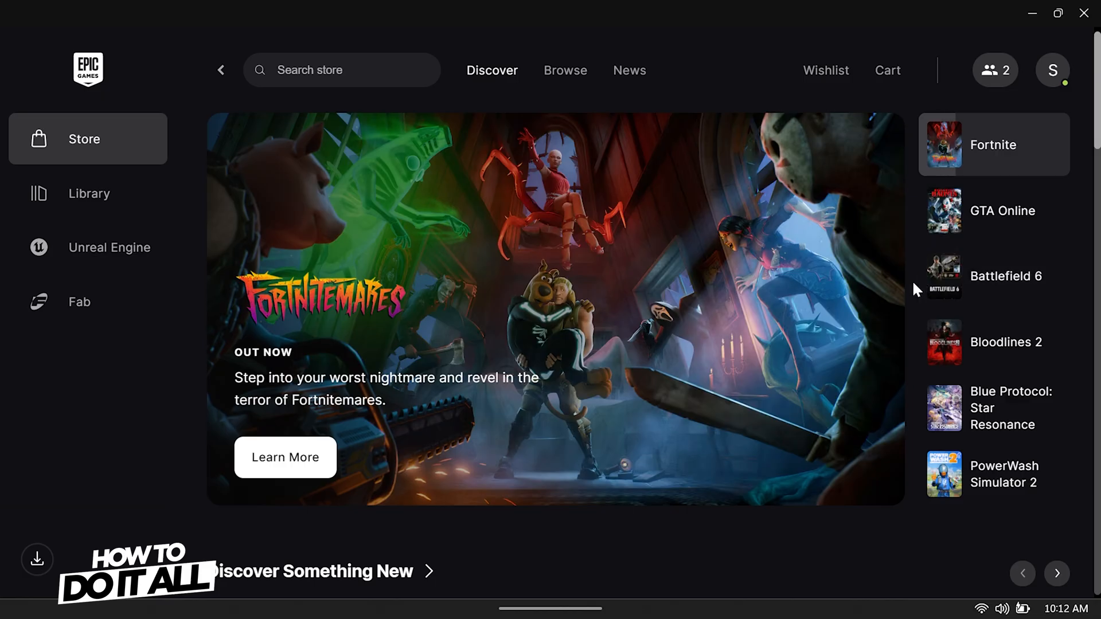
scroll(down, 3)
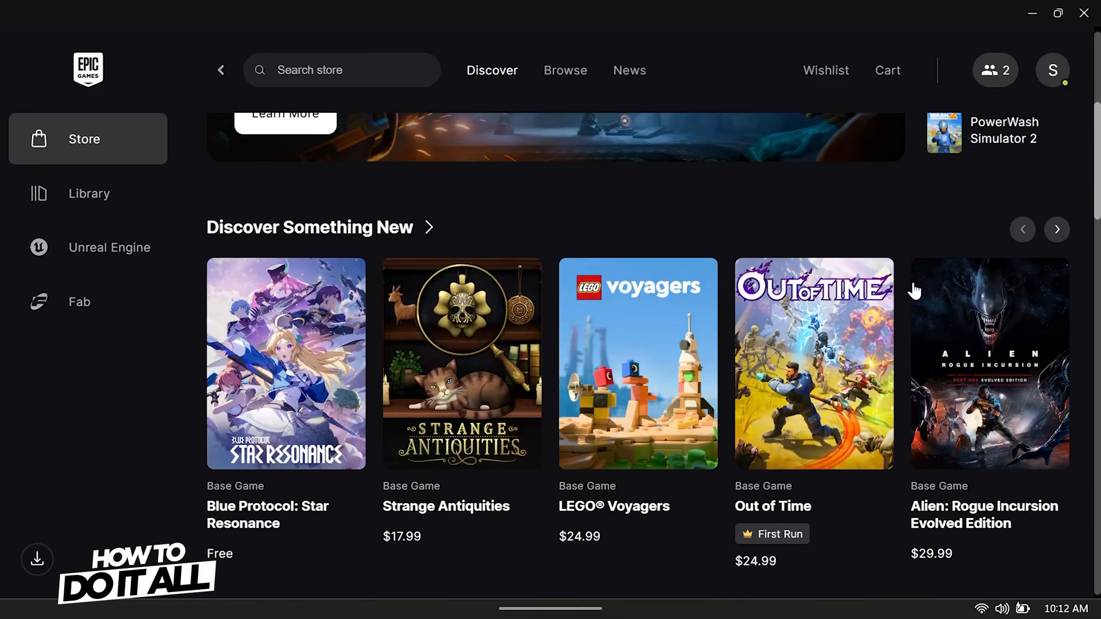
scroll(down, 3)
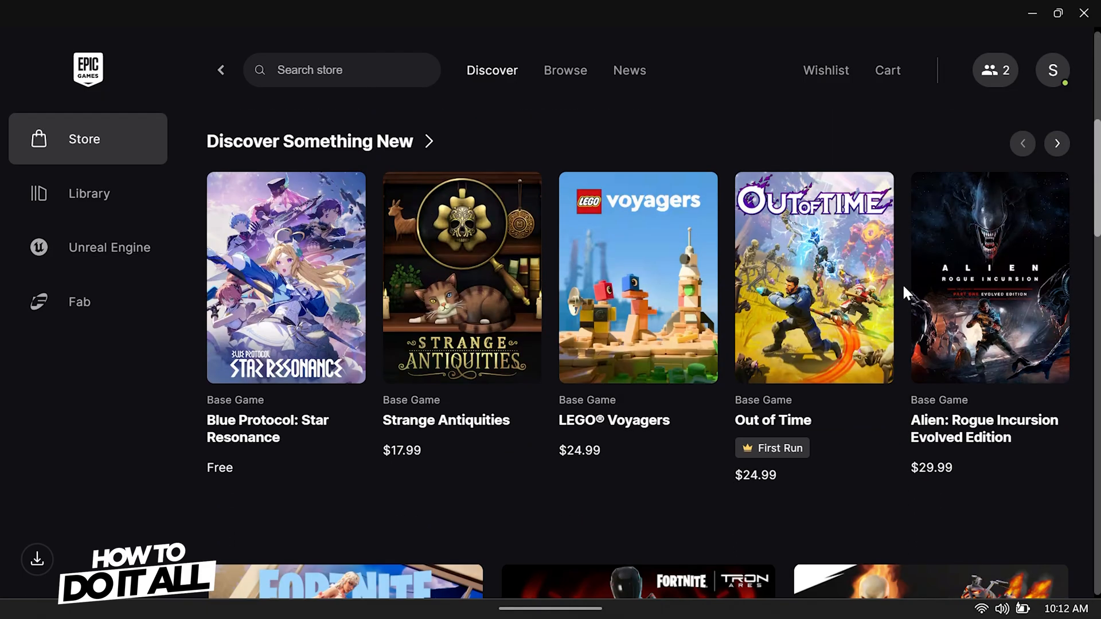
scroll(down, 3)
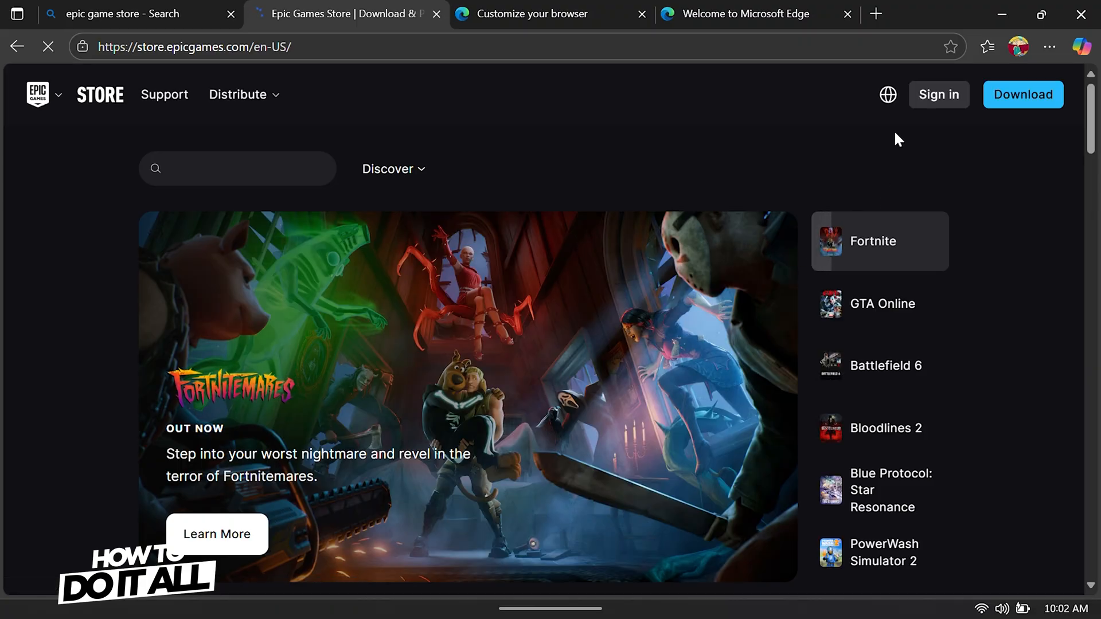
- Download EpicGamesLauncherInstaller.msi from store.epicgames.com
click(1022, 94)
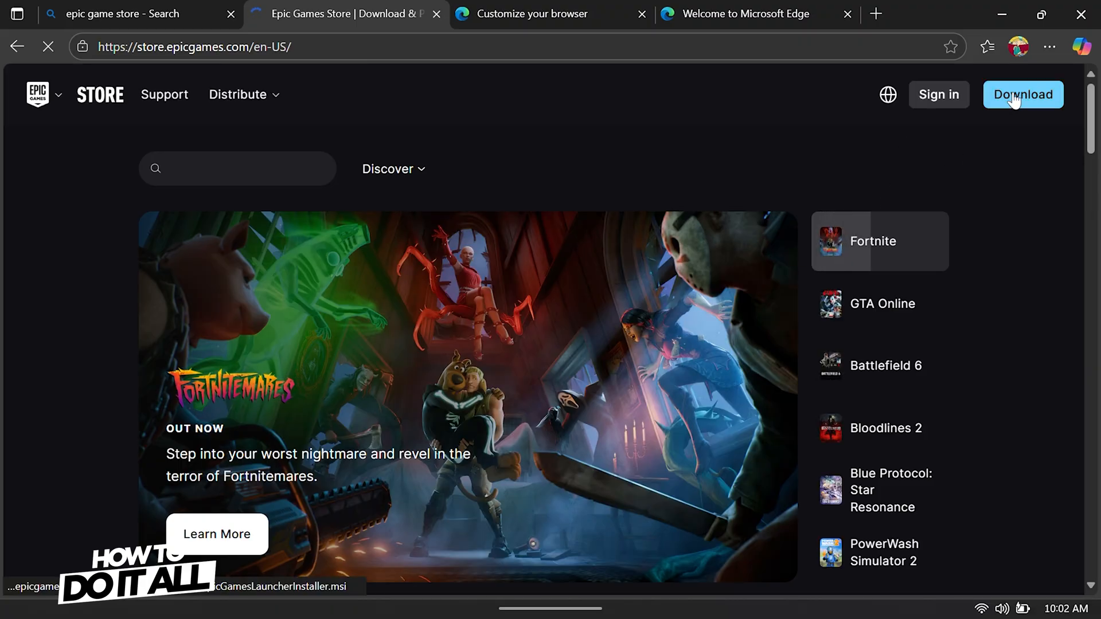
click(1021, 94)
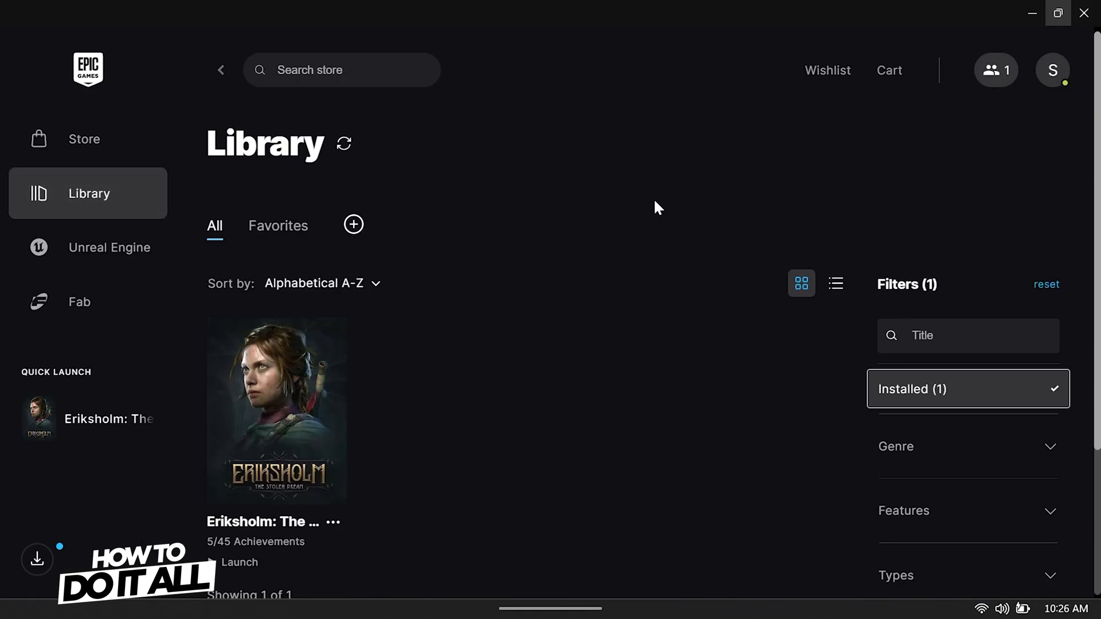
- Browse the Installed-filtered library showing only Eriksholm: The Stolen Dream
scroll(down, 3)
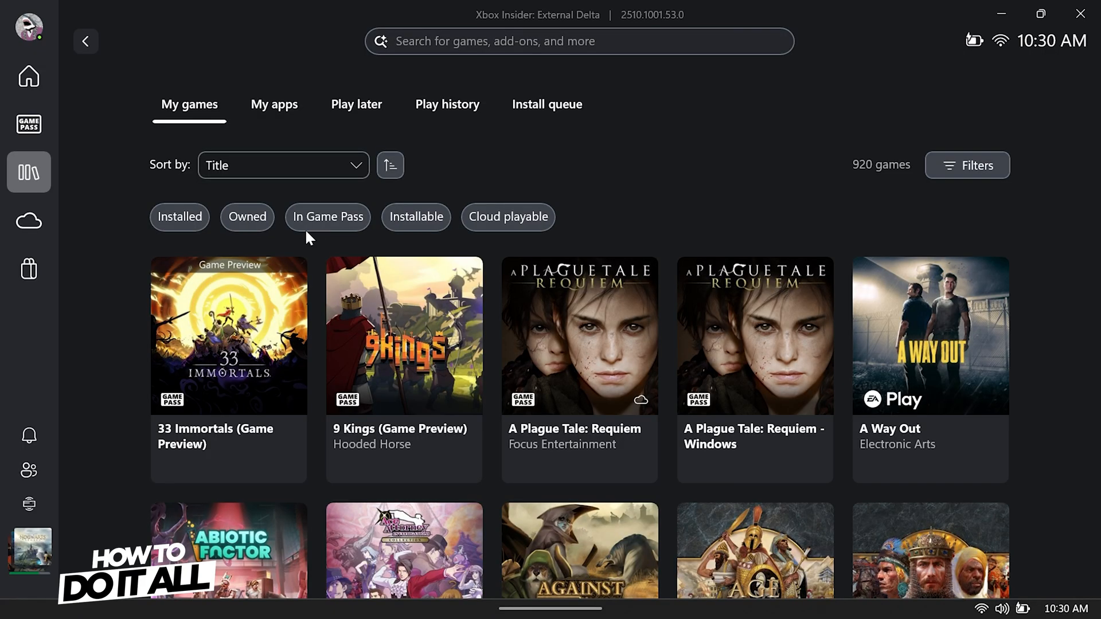
- Search Windows for 'battlefield 6' to find the Battle.net launcher
click(179, 217)
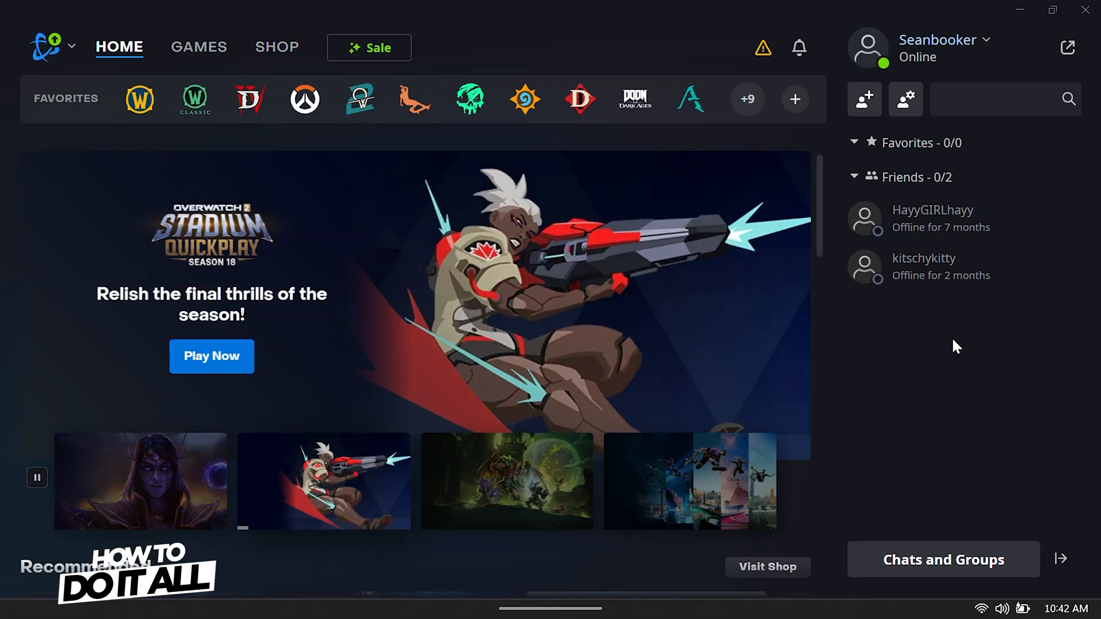
click(435, 587)
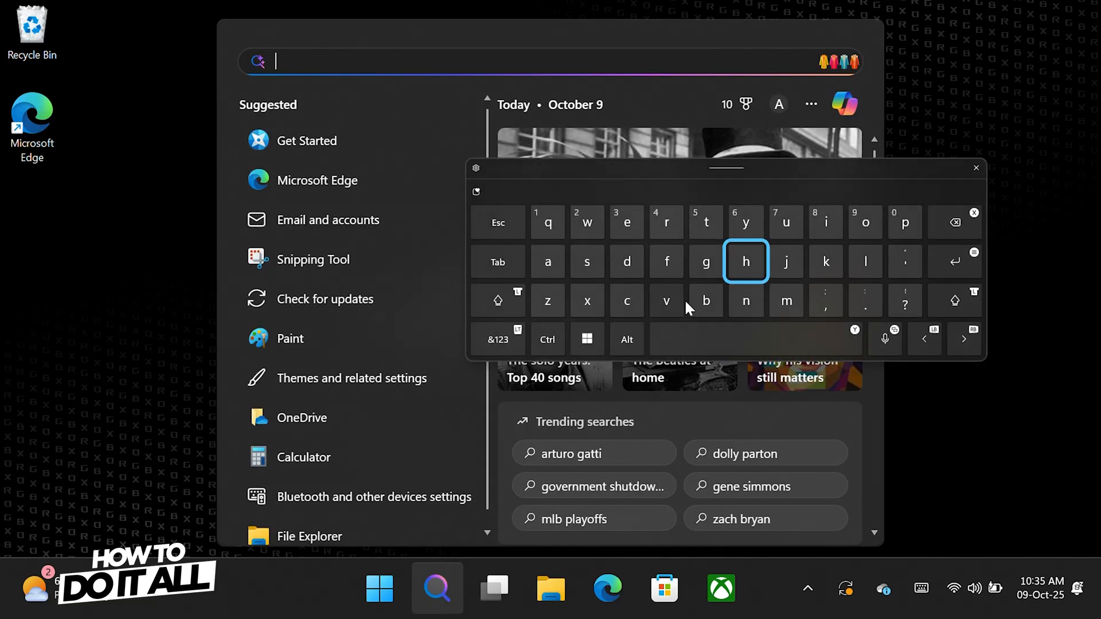
text(battlefield 6)
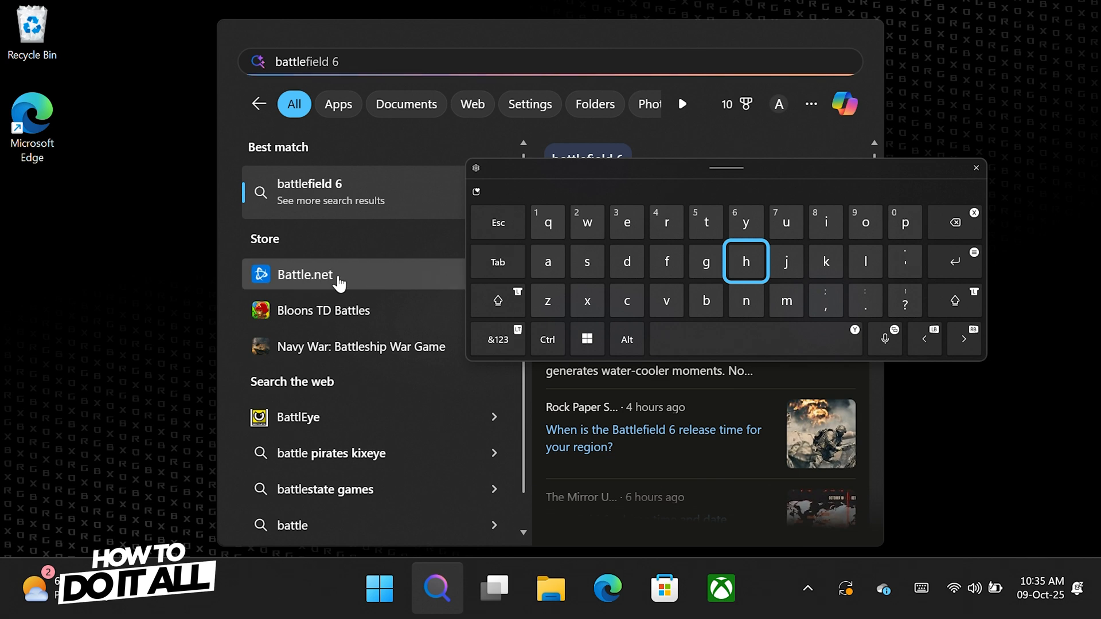
- Install Battle.net from its Microsoft Store listing
click(304, 274)
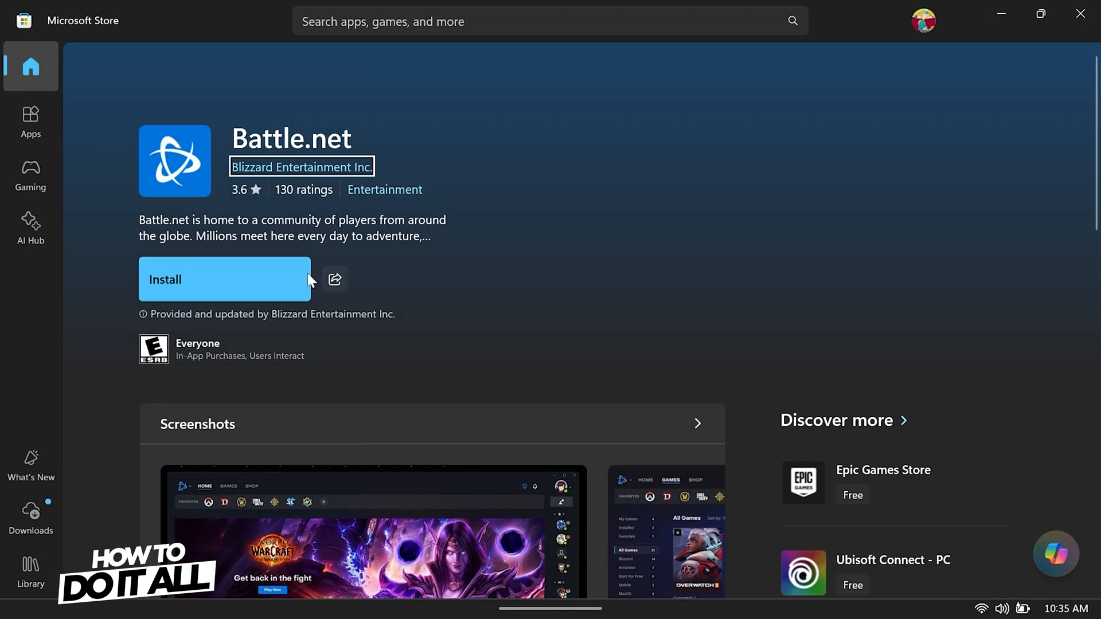
click(224, 279)
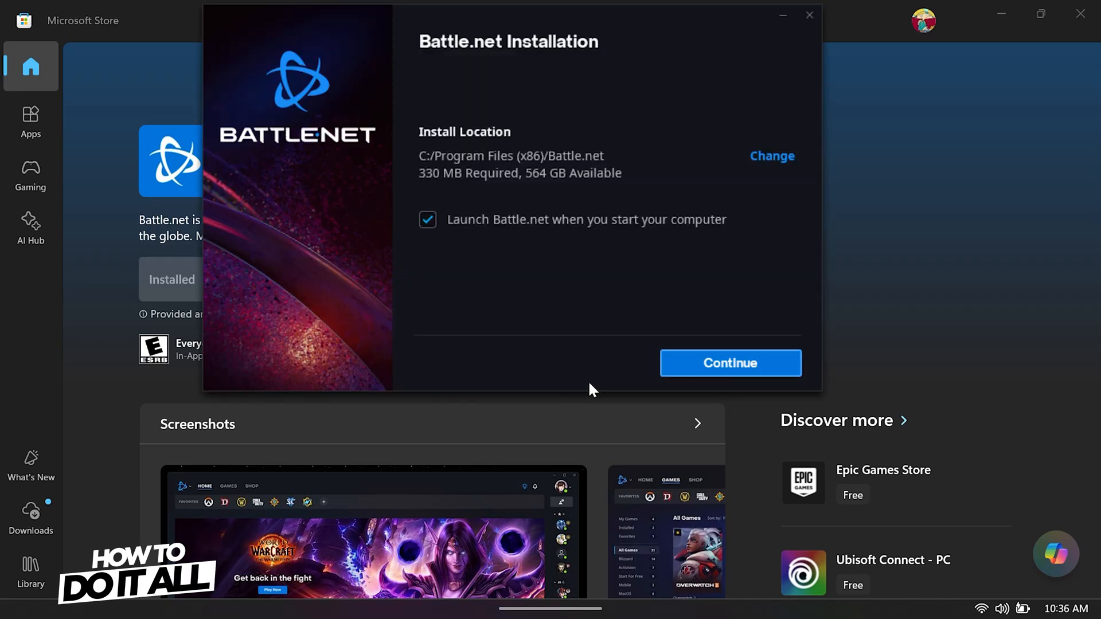
- Turn off 'Launch Battle.net when you start your computer', keeping the Program Files location
click(426, 219)
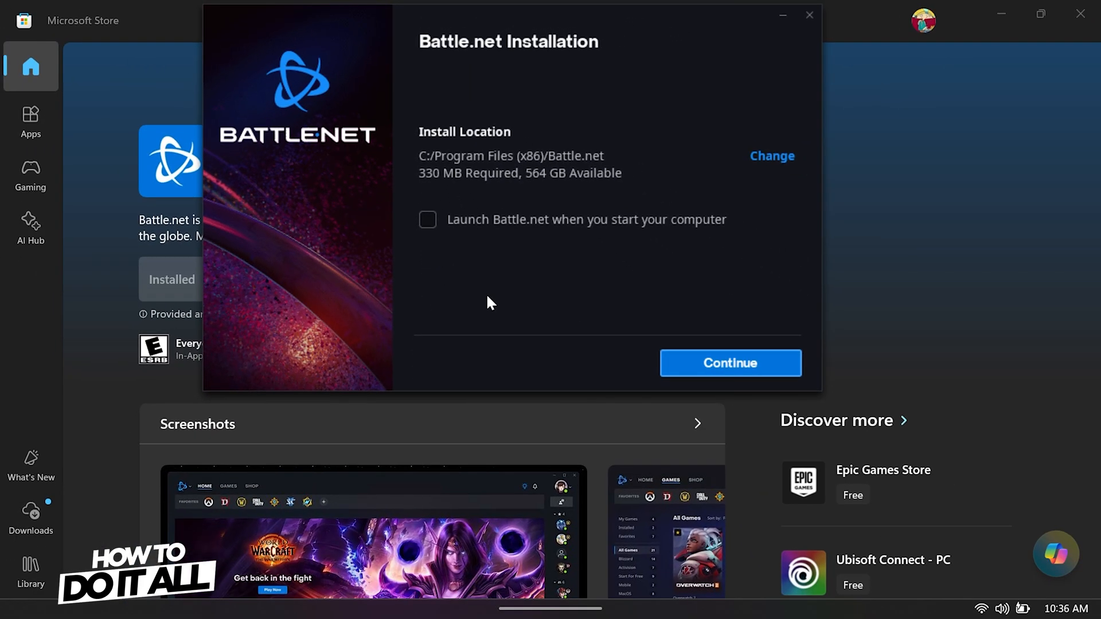
mouse_move(626, 380)
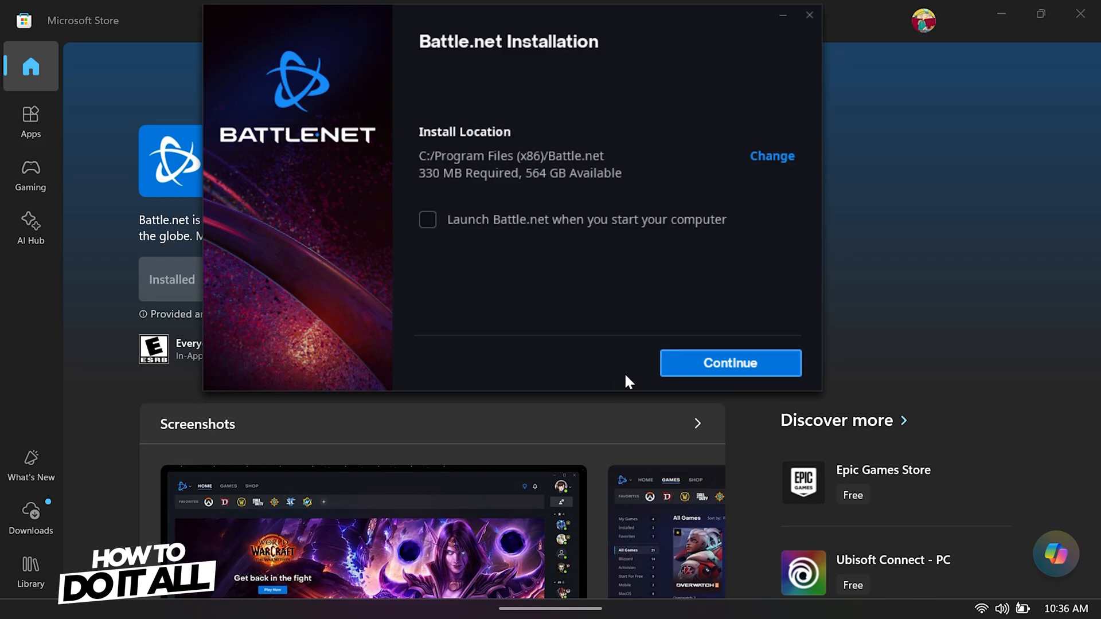